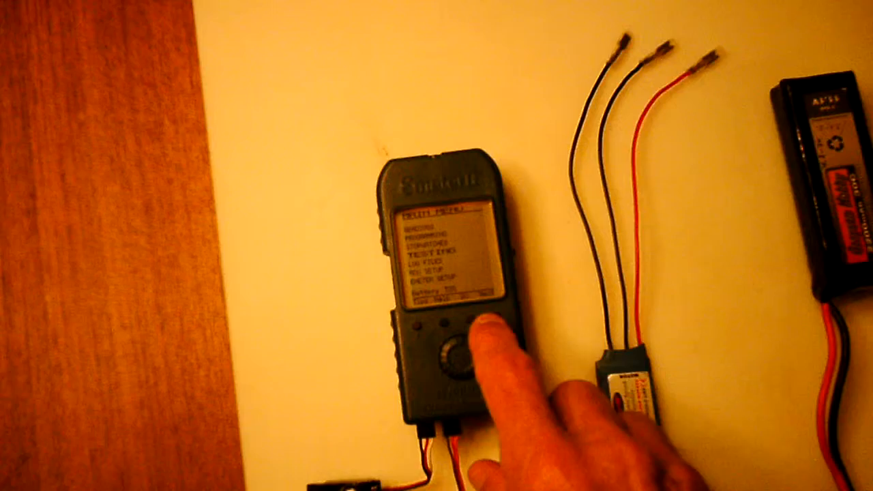
pyautogui.click(464, 352)
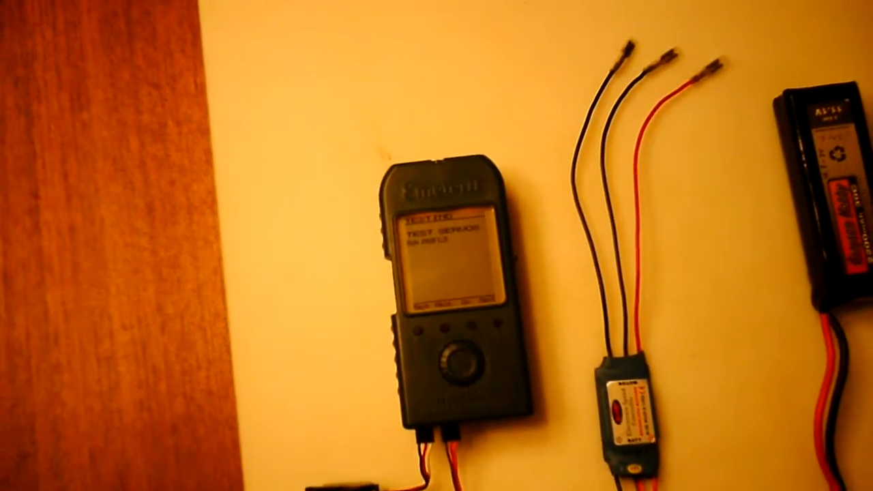